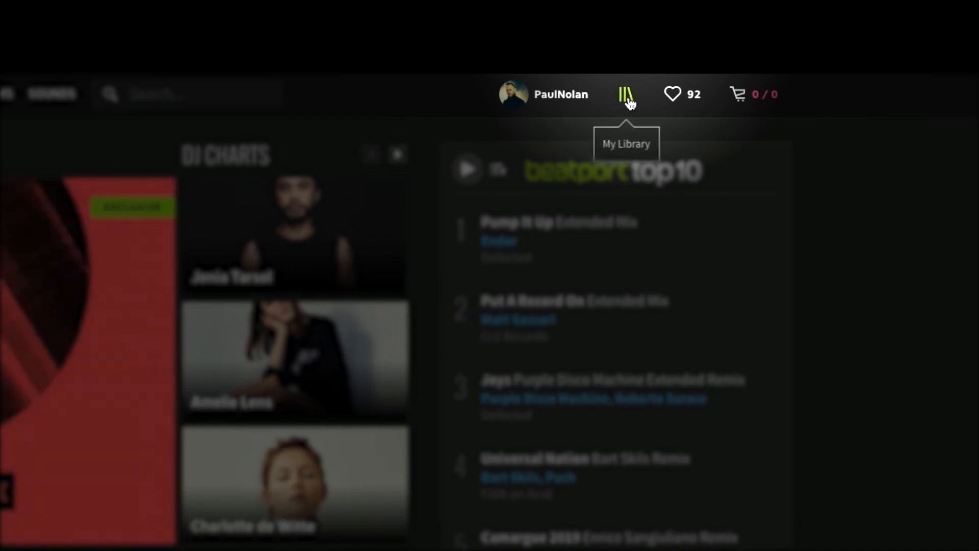
Step: Open the My Library collection of purchased tracks
click(625, 94)
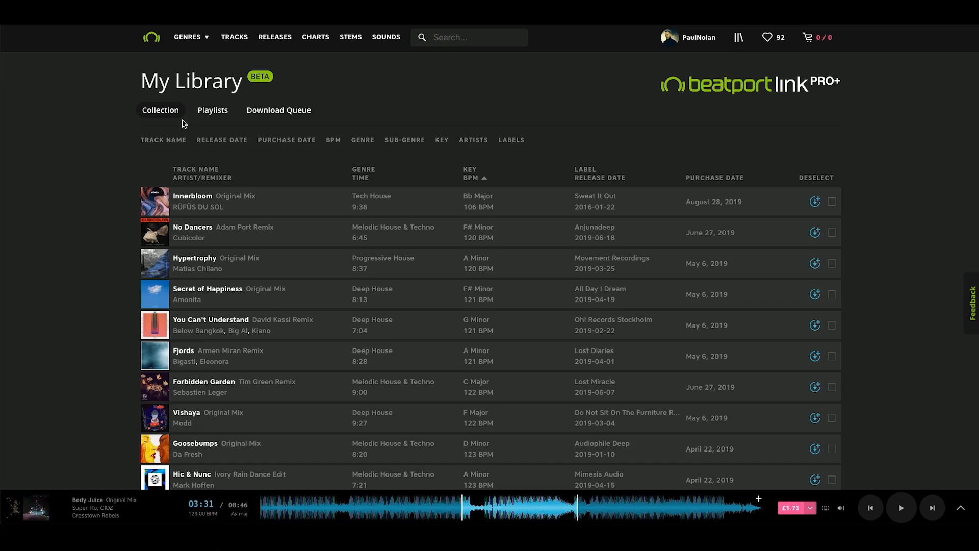
mouse_move(233, 174)
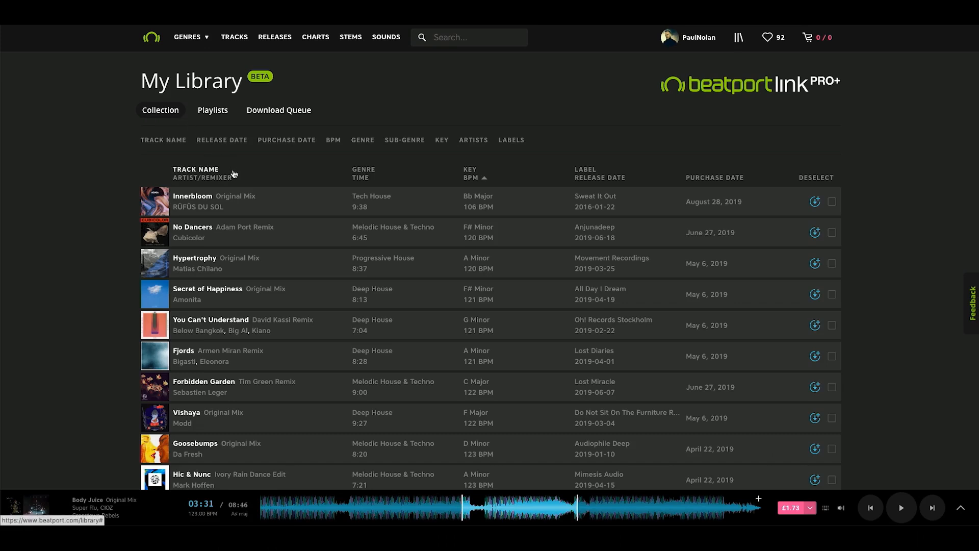
Step: Sort the collection by track name, artist and purchase date, then restore BPM order
click(195, 169)
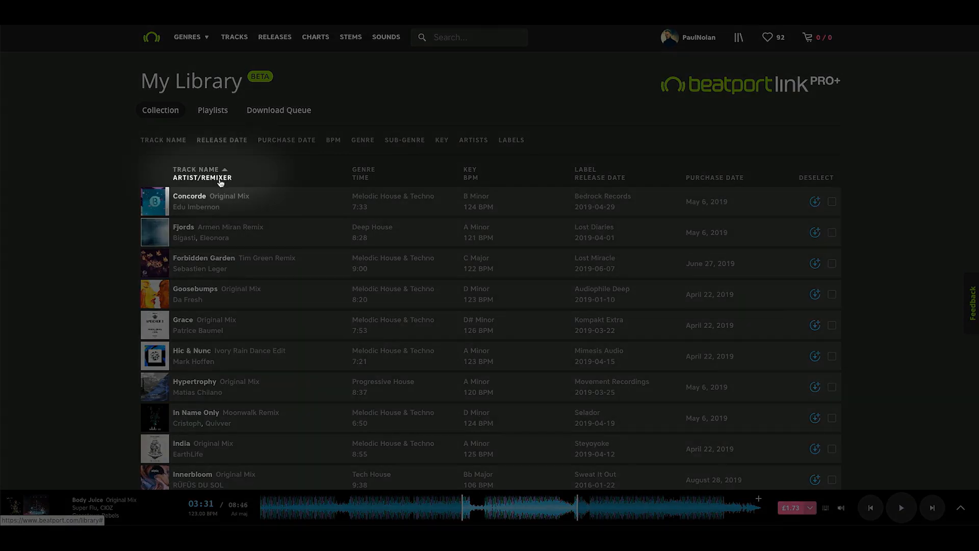
click(202, 177)
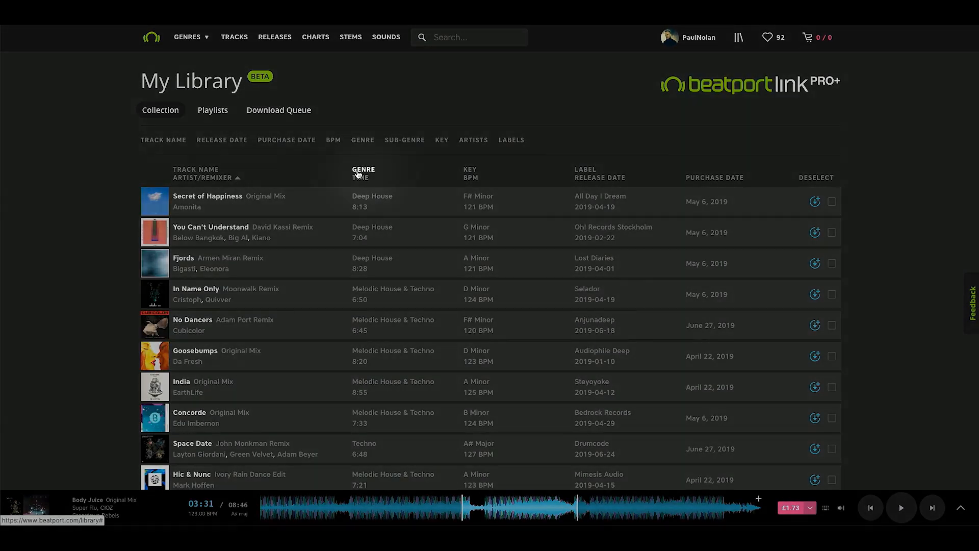
click(714, 178)
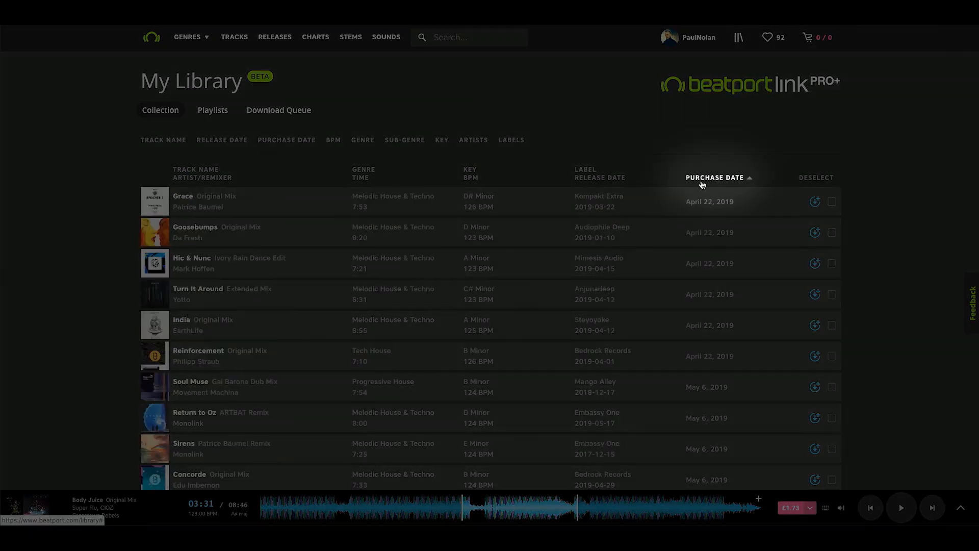
click(469, 173)
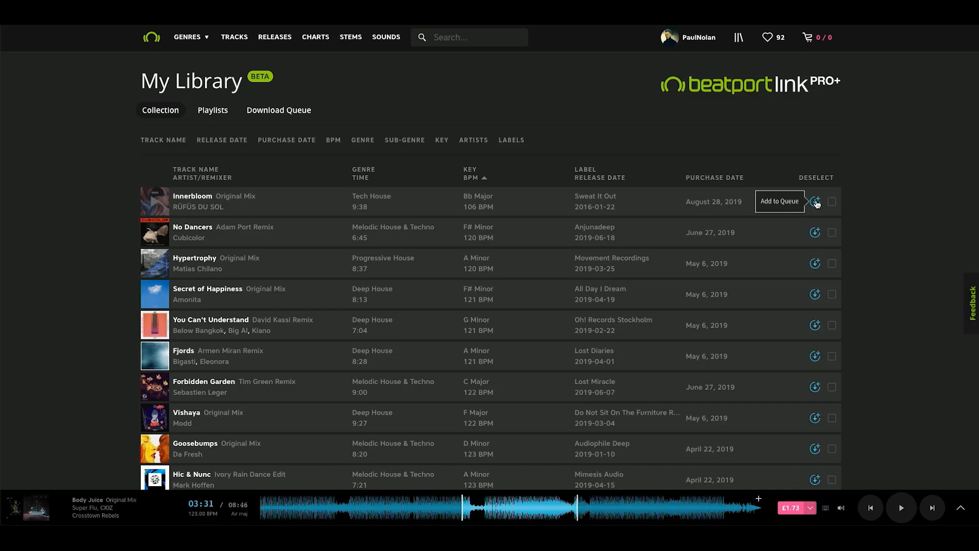